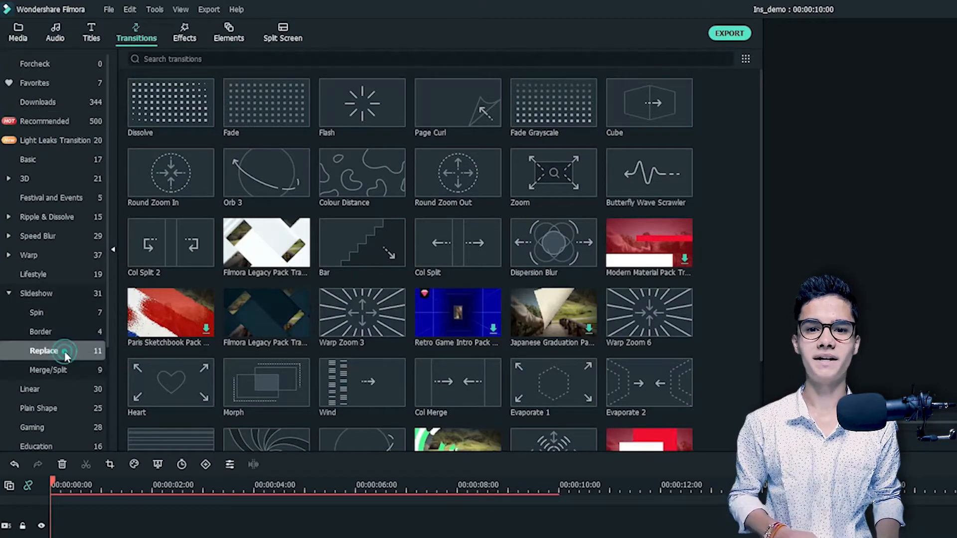
Apply the Drop Bounce replace transition to the start of the green BG2 clip.
{"action": "left_click", "coordinate": [44, 350]}
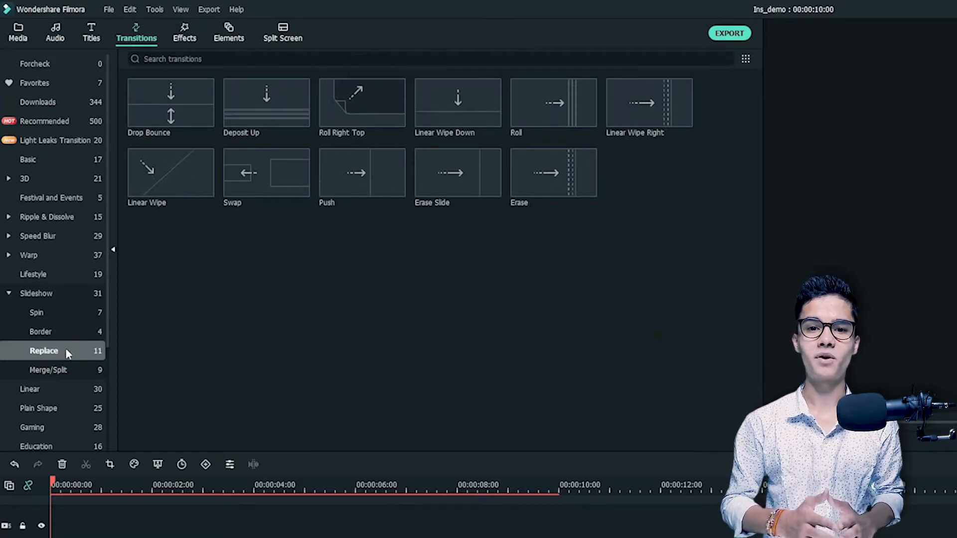
{"action": "left_click", "coordinate": [170, 103]}
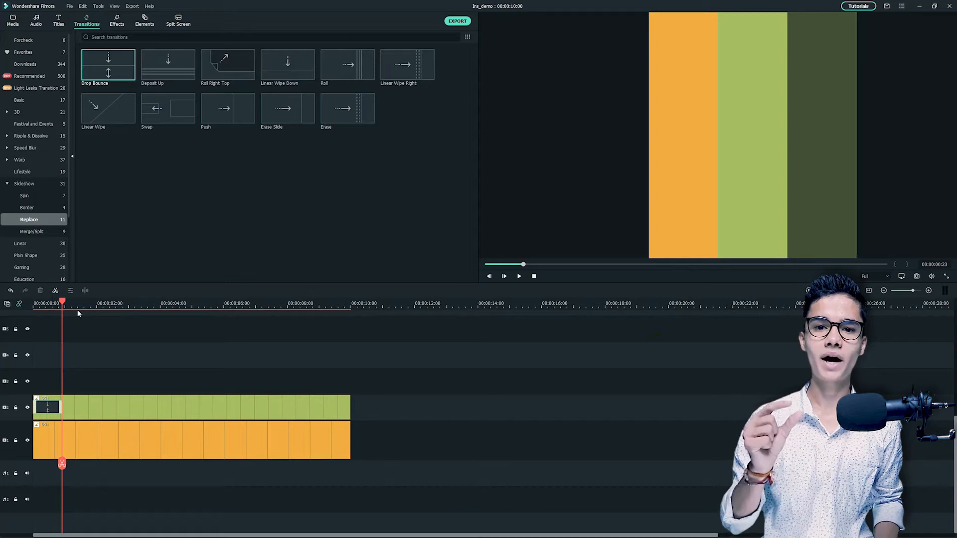
Add the Pizza image, then the Salad image, from Media onto higher tracks above the backgrounds.
{"action": "left_click", "coordinate": [12, 20]}
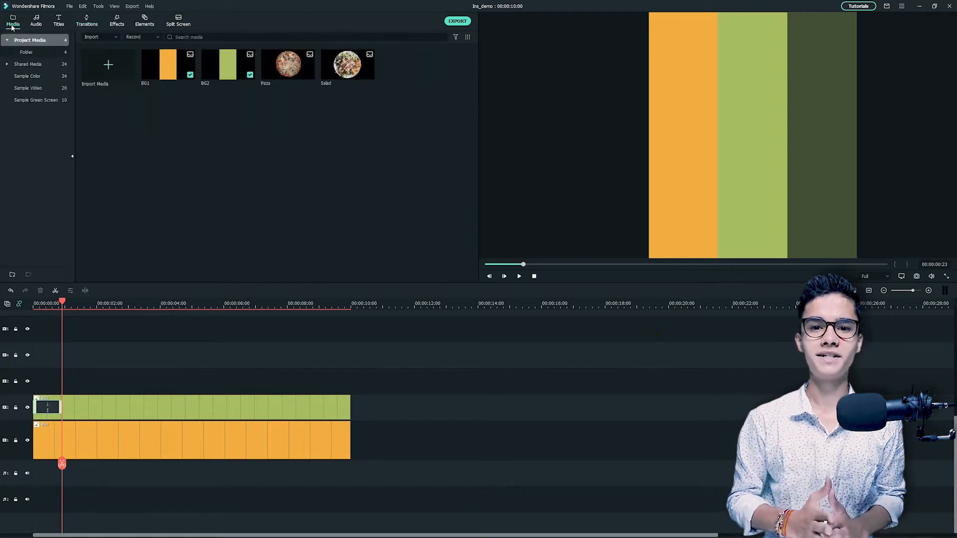
{"action": "left_click", "coordinate": [287, 64]}
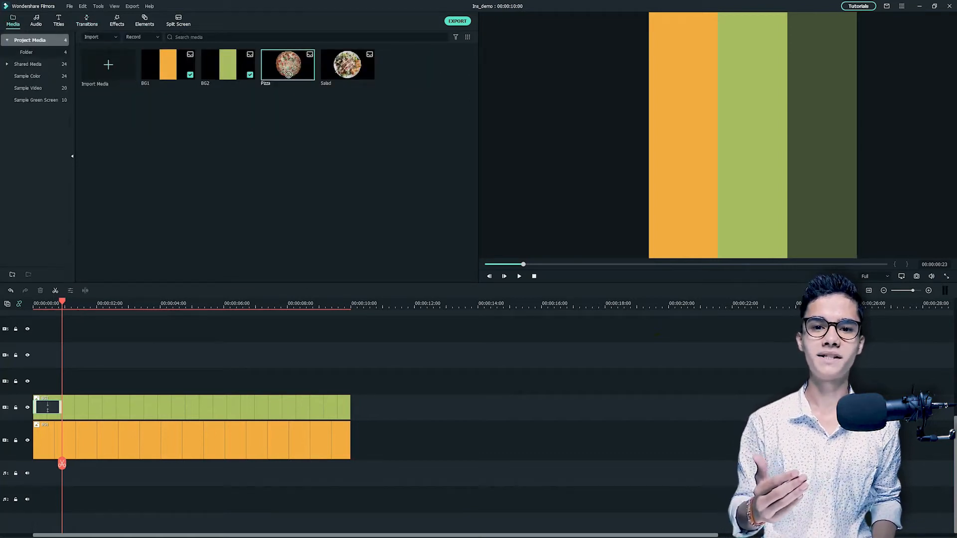
{"action": "mouse_move", "coordinate": [164, 235]}
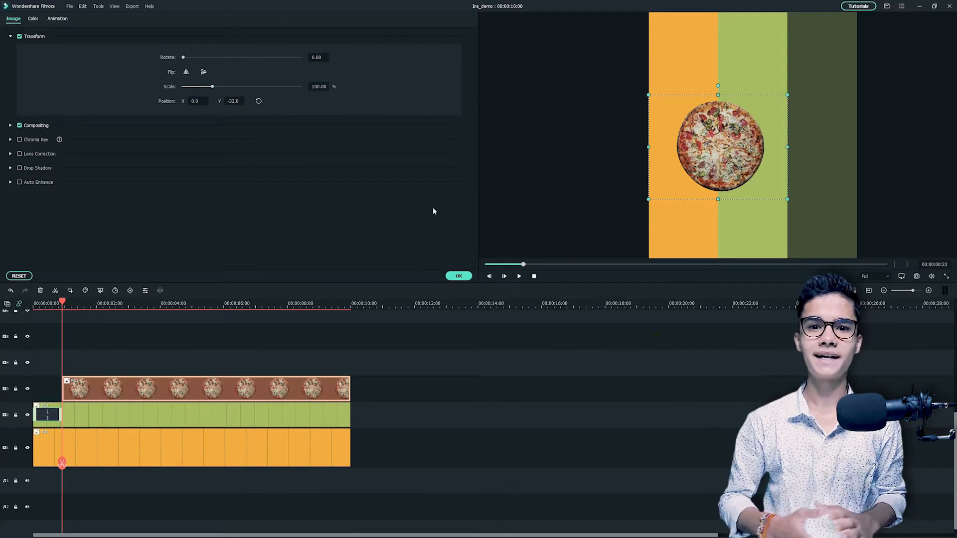
{"action": "left_click", "coordinate": [13, 20]}
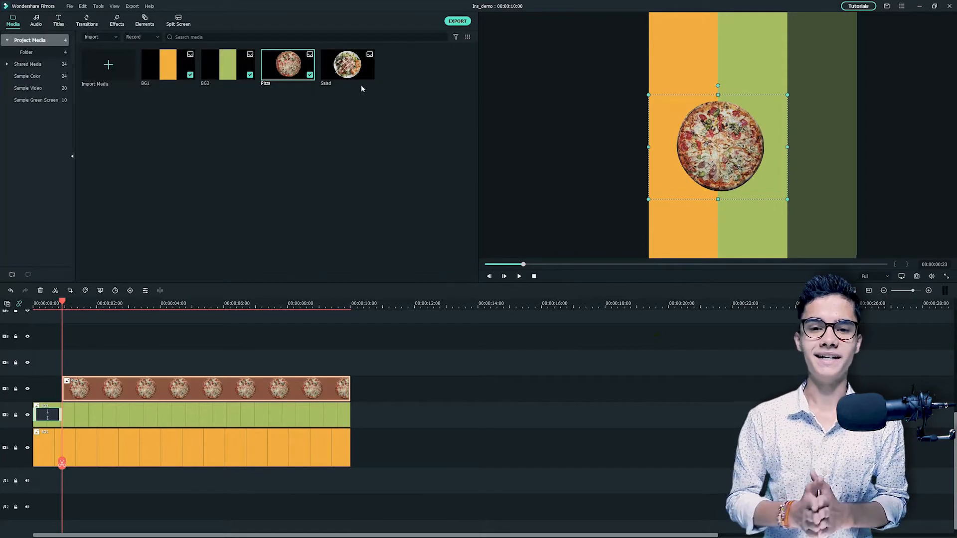
{"action": "left_click", "coordinate": [347, 64]}
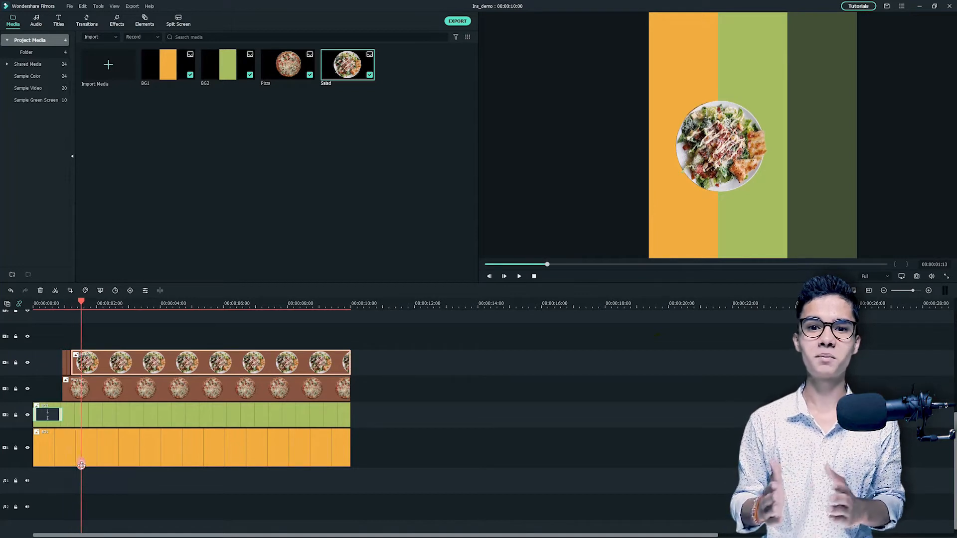
{"action": "left_click", "coordinate": [207, 362]}
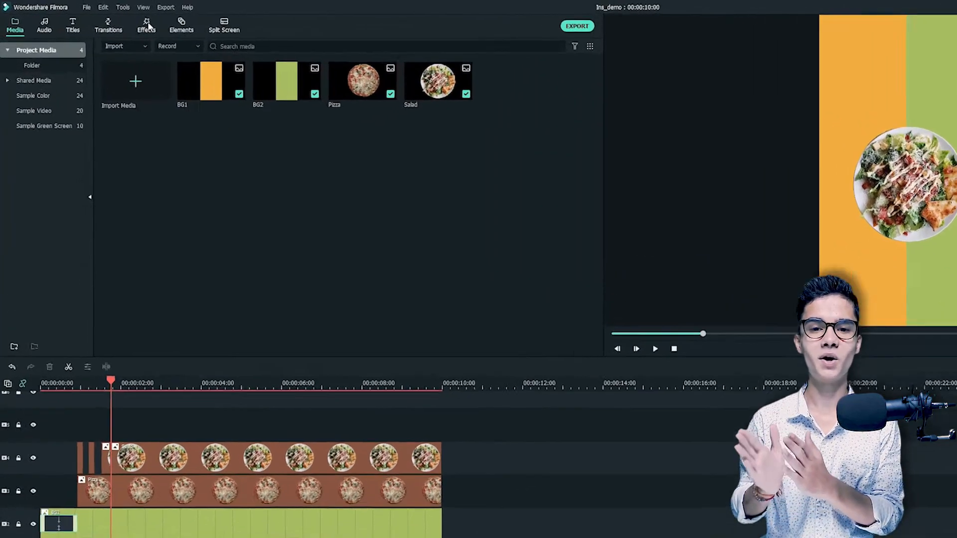
Apply the Utility Image Mask effect to the salad clip.
{"action": "left_click", "coordinate": [147, 25]}
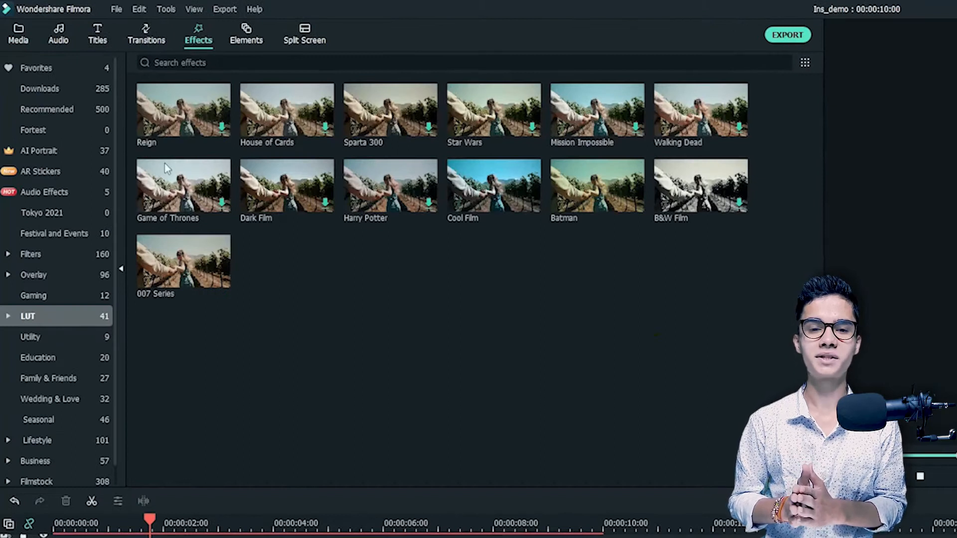
{"action": "left_click", "coordinate": [32, 337]}
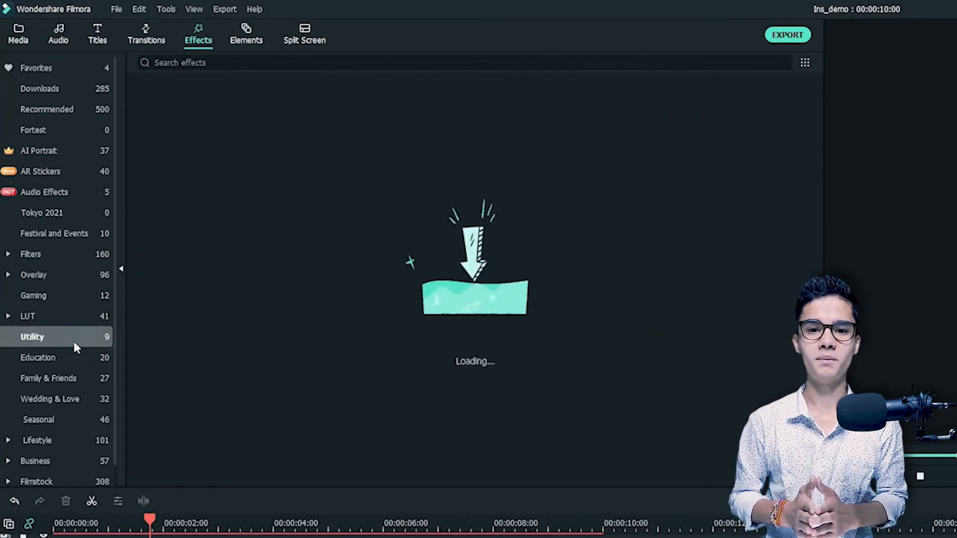
{"action": "left_click", "coordinate": [32, 337]}
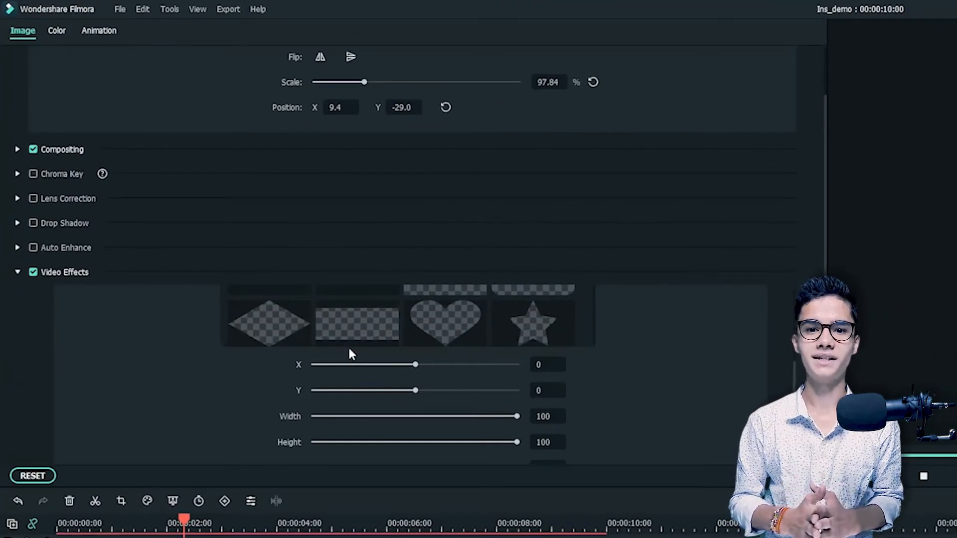
Choose the half-rectangle mask shape, shift X to about 108 so half salad, half pizza shows, and confirm.
{"action": "scroll", "scroll_direction": "down", "scroll_amount": 3}
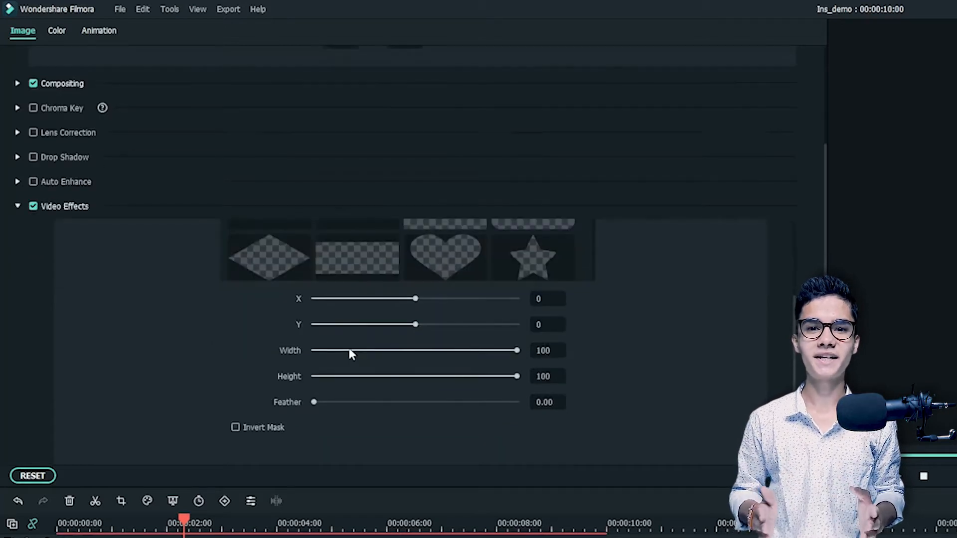
{"action": "scroll", "scroll_direction": "down", "scroll_amount": 3}
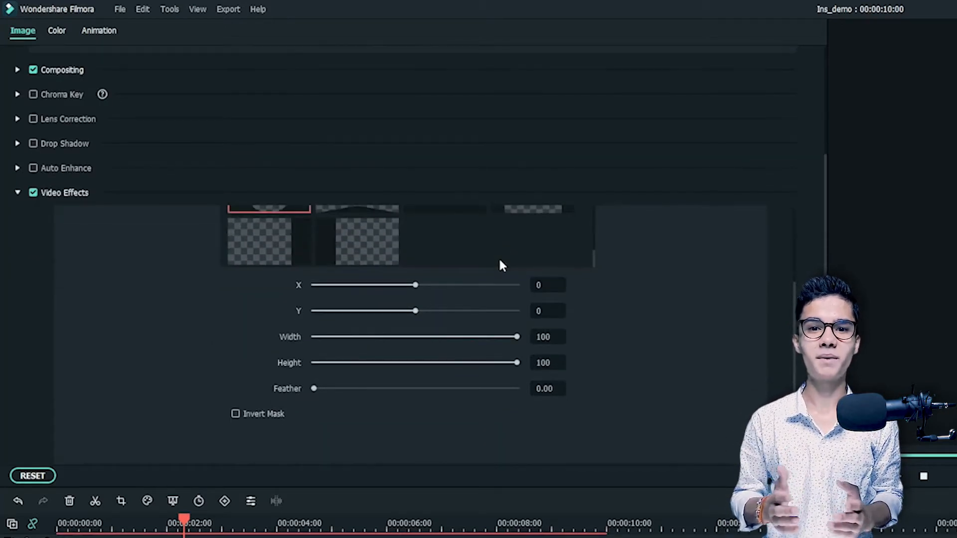
{"action": "left_click", "coordinate": [357, 241]}
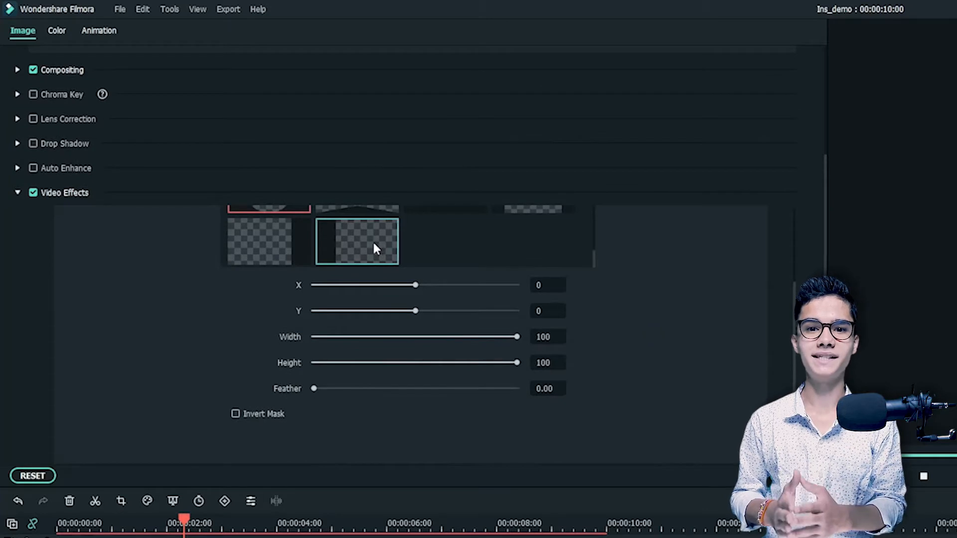
{"action": "left_click", "coordinate": [358, 242]}
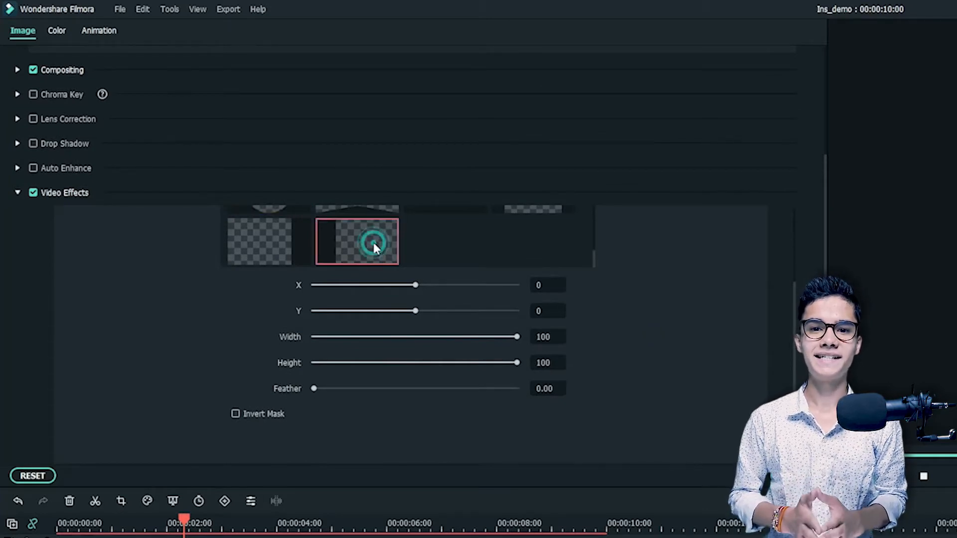
{"action": "mouse_move", "coordinate": [402, 330]}
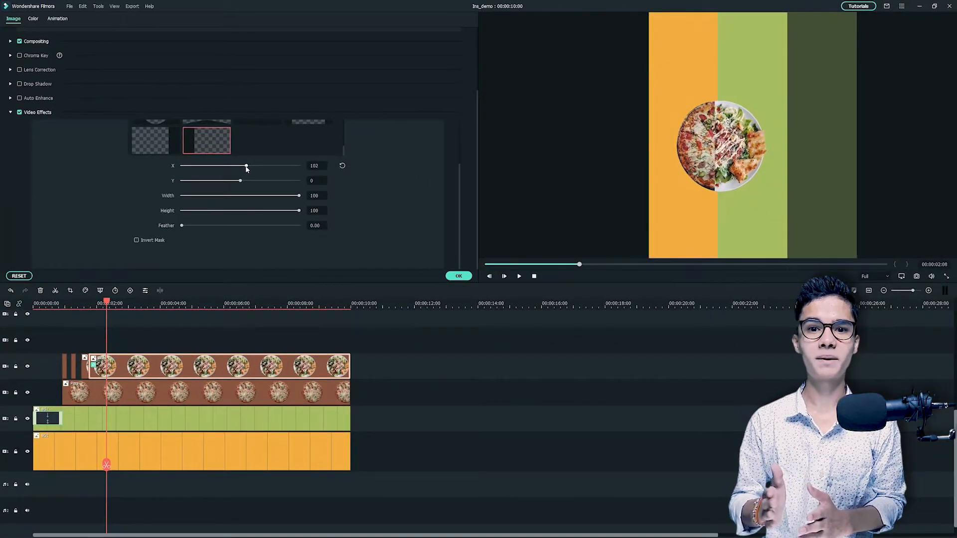
{"action": "left_click_drag", "start_coordinate": [246, 166], "coordinate": [249, 166]}
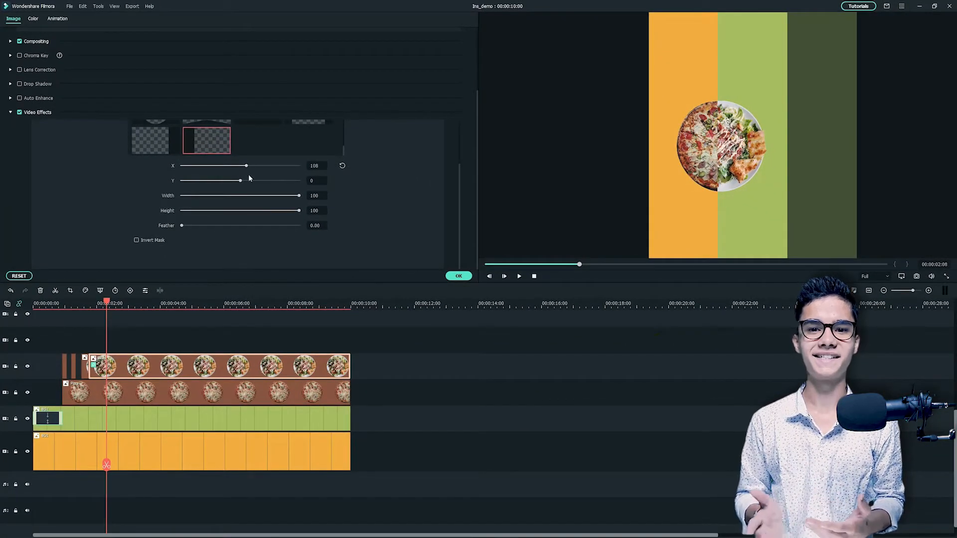
{"action": "left_click", "coordinate": [116, 19]}
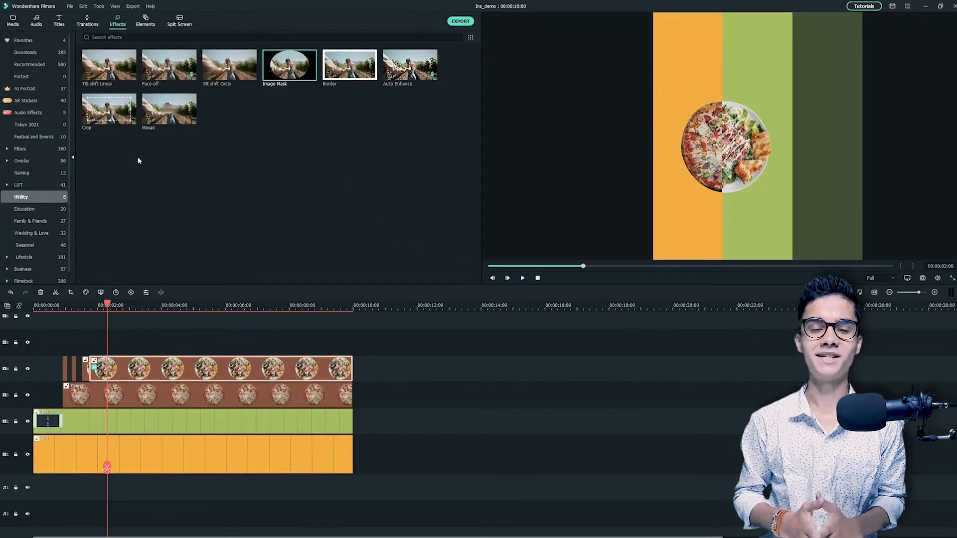
Show the Slideshow > Replace transitions list.
{"action": "left_click", "coordinate": [148, 24]}
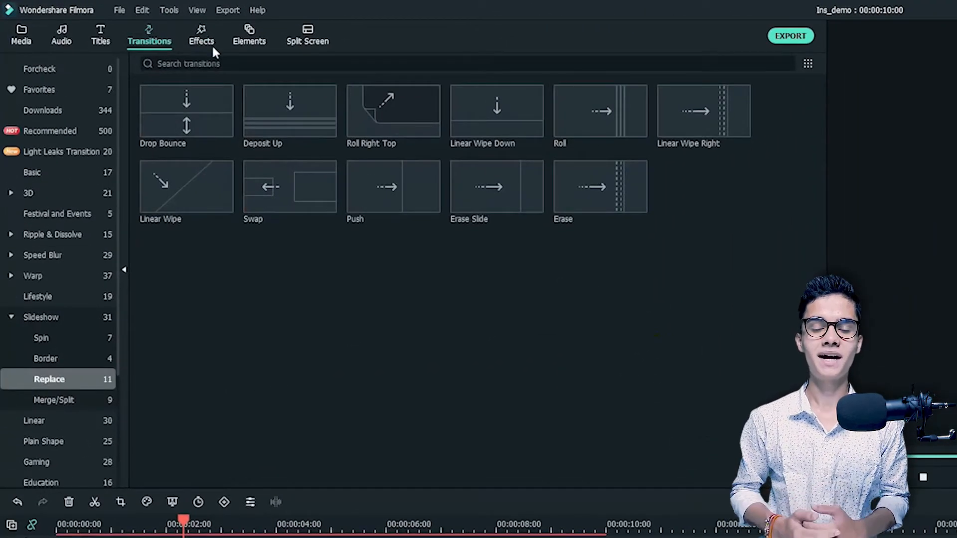
{"action": "mouse_move", "coordinate": [497, 186]}
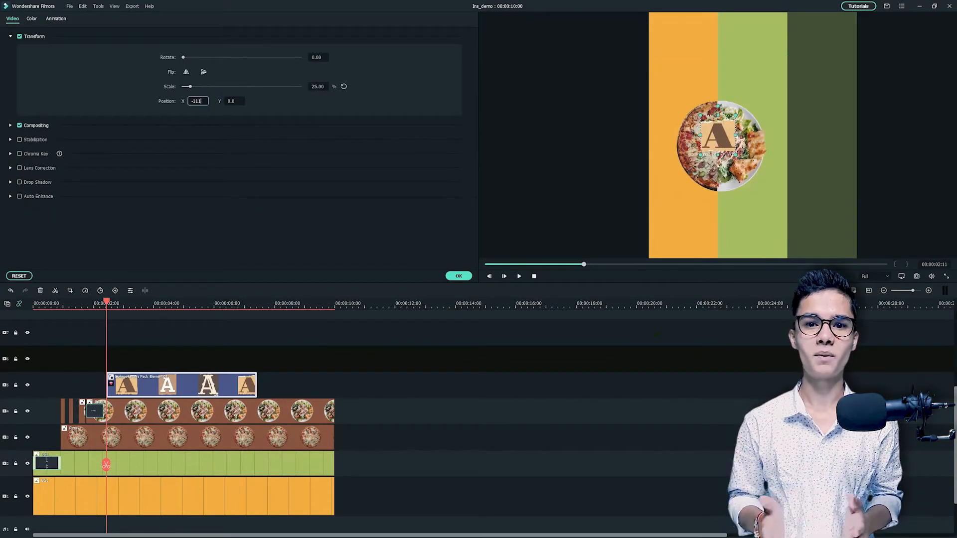
Place collage letter A and B elements above the plate, scaled down and repositioned (value -30.0).
{"action": "type", "text": "-30.0"}
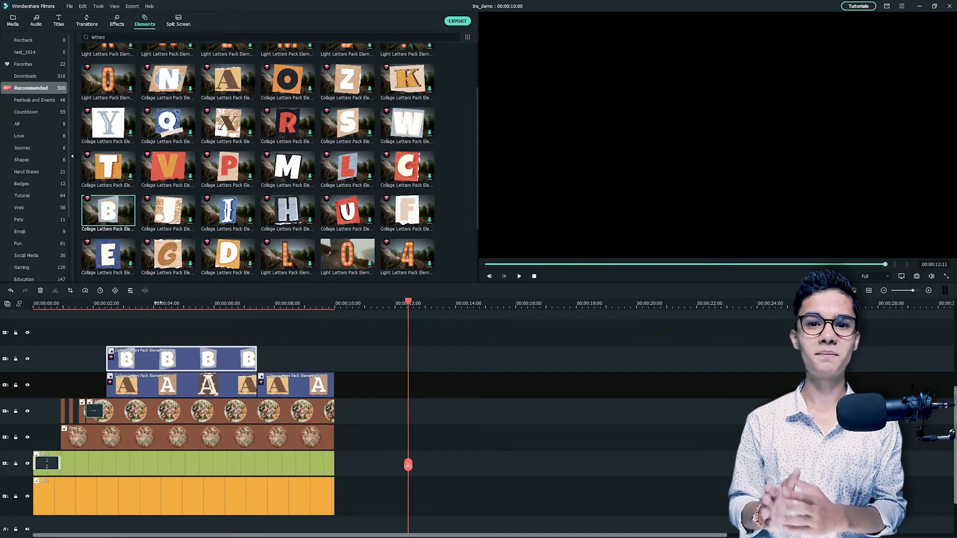
{"action": "double_click", "coordinate": [126, 358]}
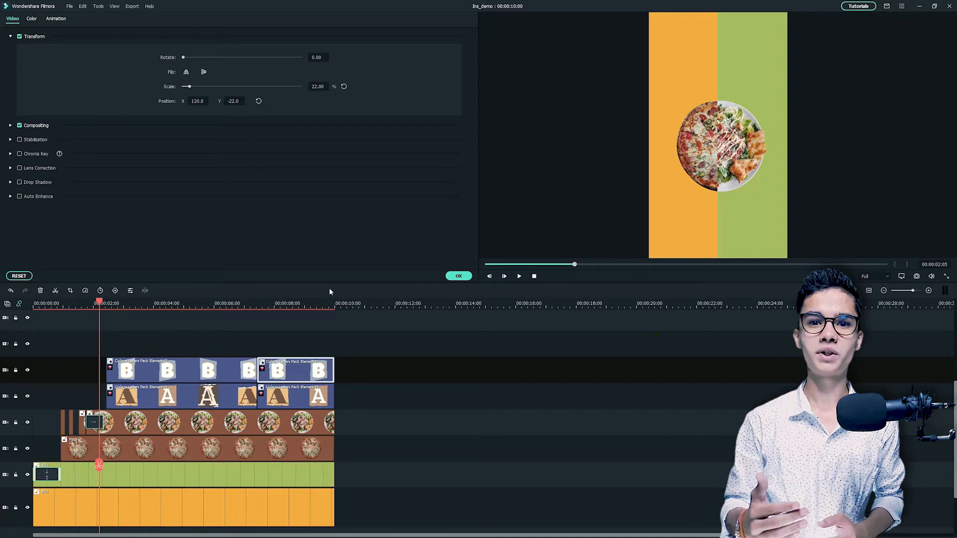
{"action": "left_click", "coordinate": [145, 20]}
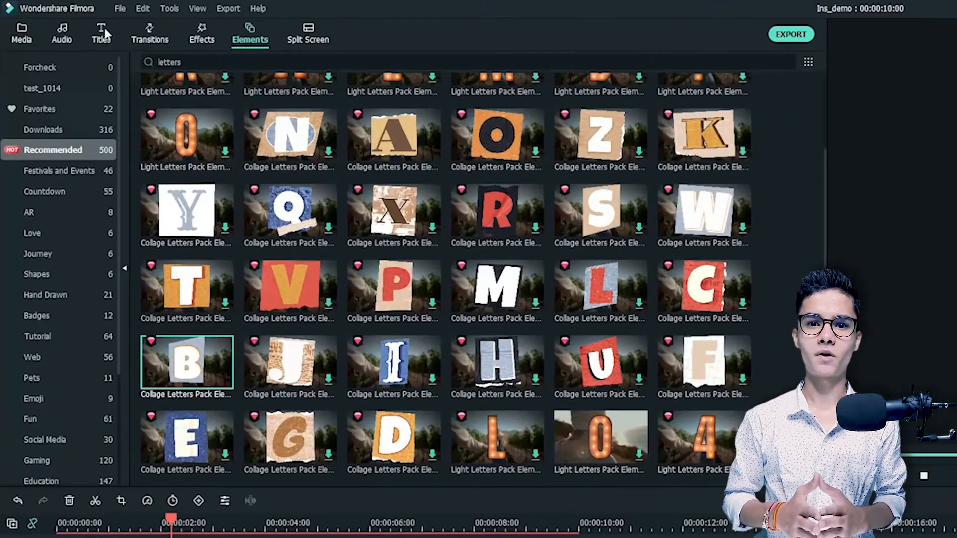
Add Big Title Pack Title 01 to the top track and bring up its text settings.
{"action": "left_click", "coordinate": [101, 34]}
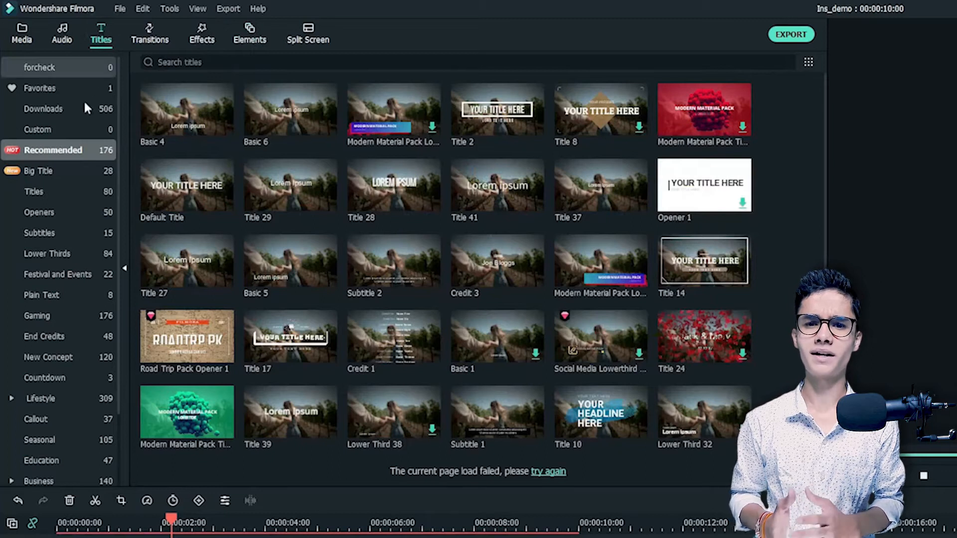
{"action": "left_click", "coordinate": [38, 170]}
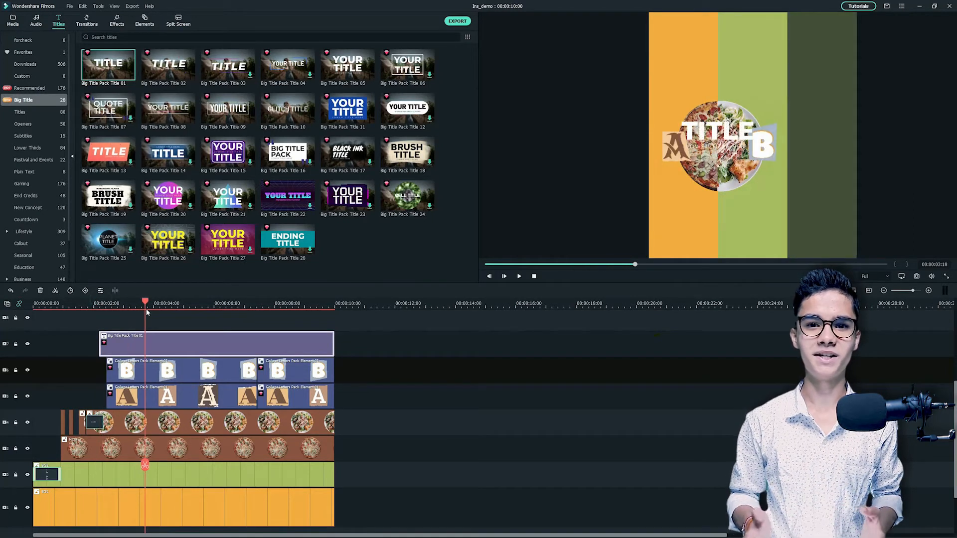
{"action": "double_click", "coordinate": [194, 343]}
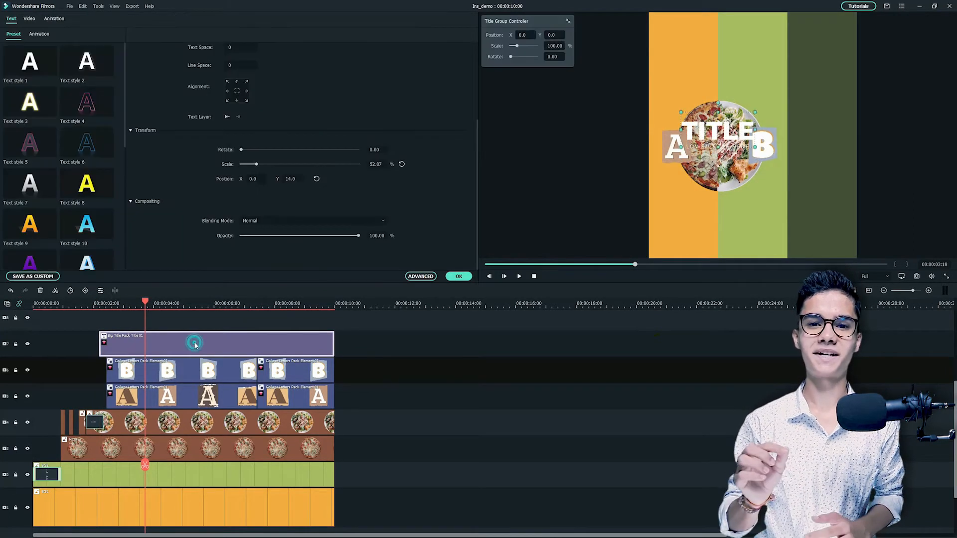
Delete the LOWER TITLE HERE layer in the advanced text editor and confirm.
{"action": "left_click", "coordinate": [420, 276]}
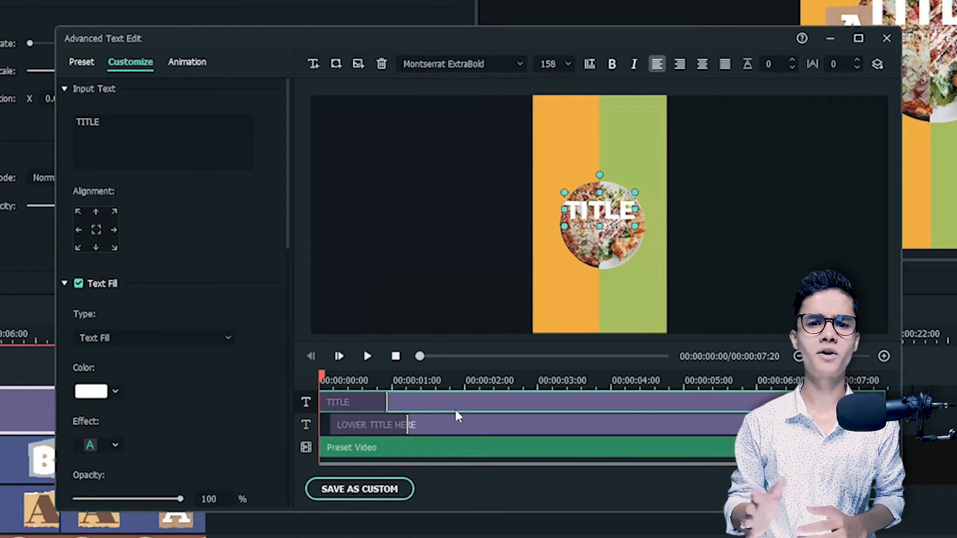
{"action": "left_click", "coordinate": [458, 424]}
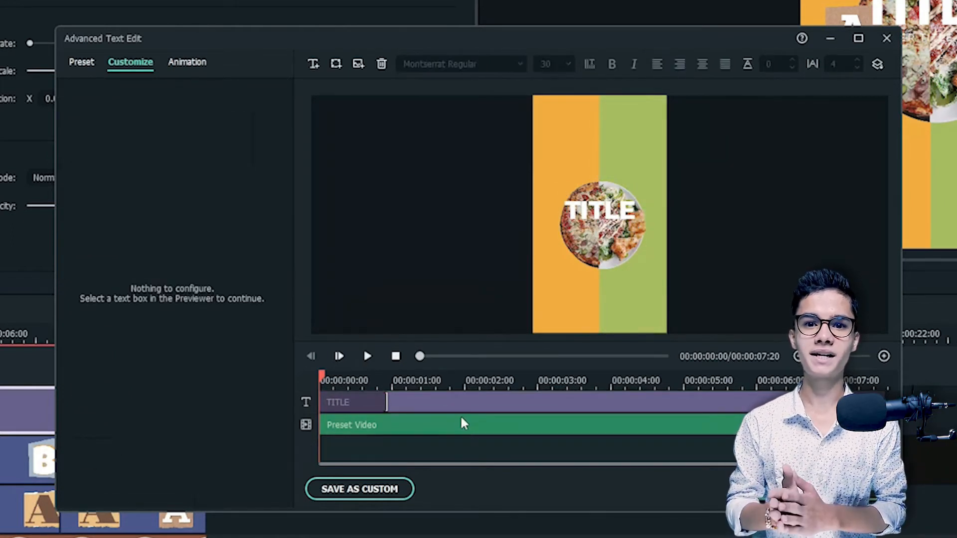
{"action": "mouse_move", "coordinate": [667, 483]}
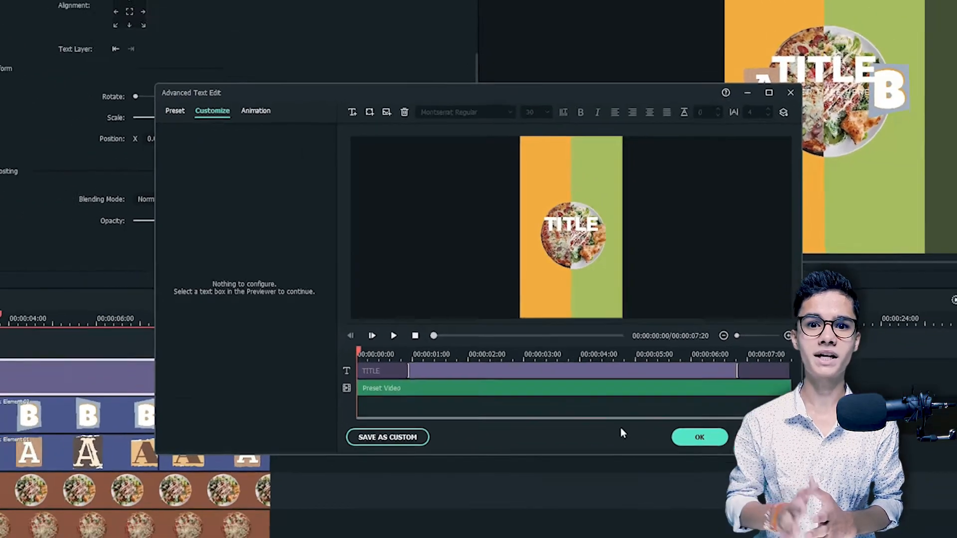
{"action": "left_click", "coordinate": [700, 436]}
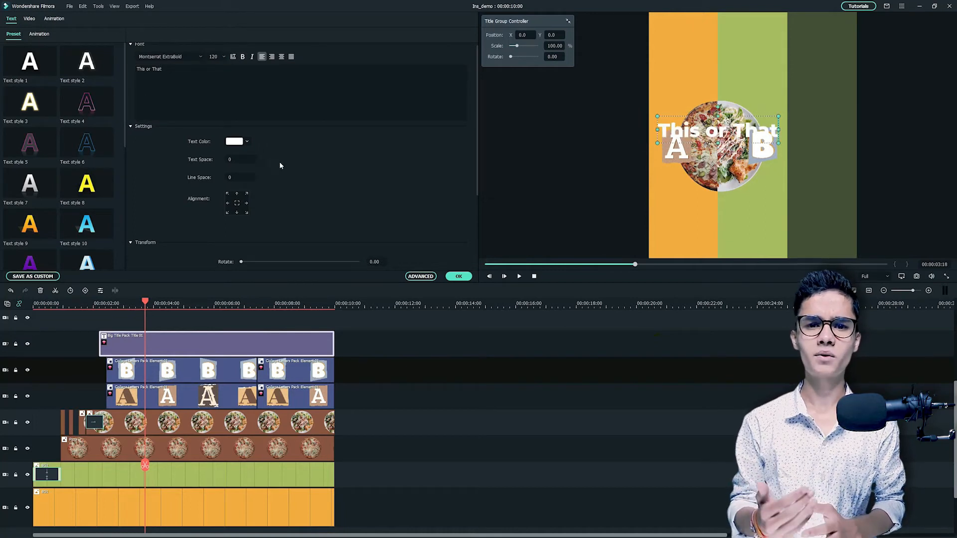
Set the heading to 'This or That' at 67% scale, Y 242, at the top of the frame.
{"action": "scroll", "scroll_direction": "down", "scroll_amount": 3}
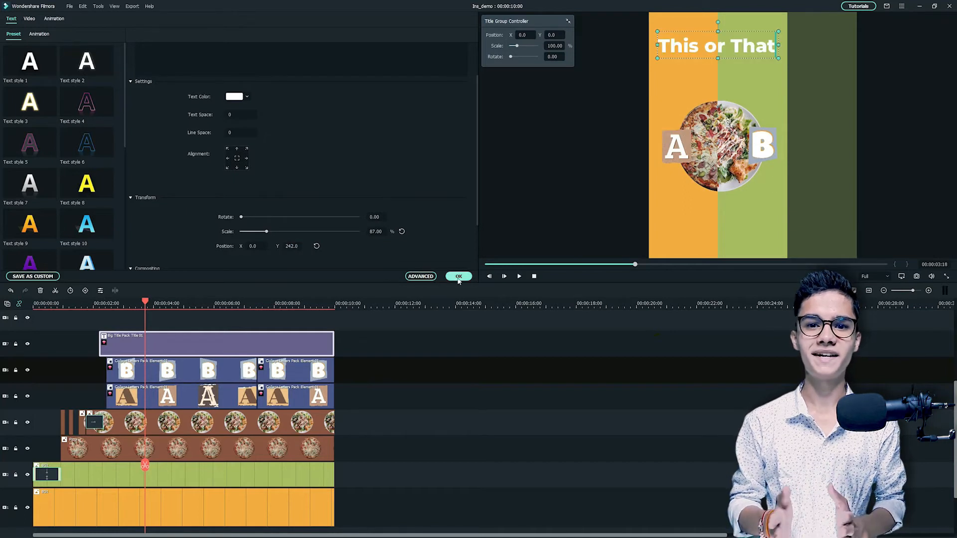
{"action": "left_click", "coordinate": [458, 276]}
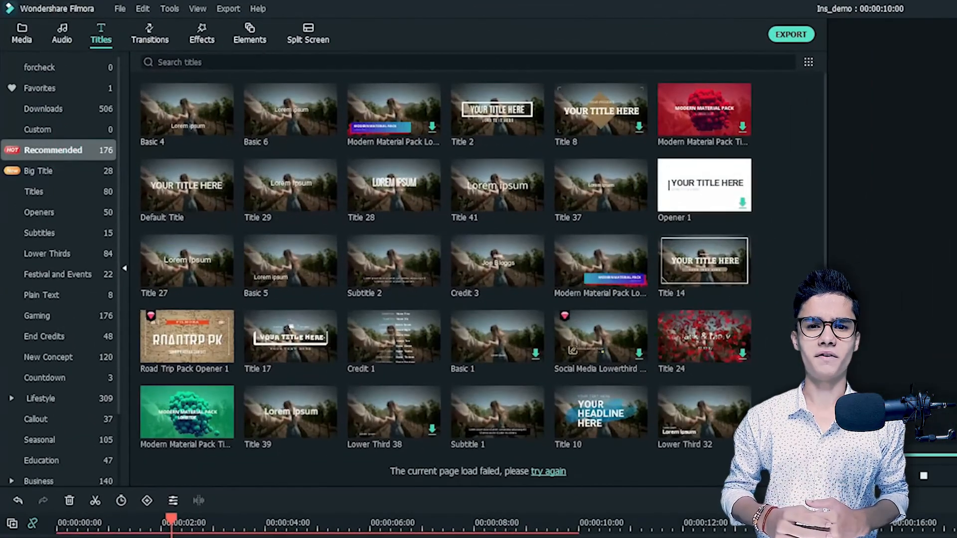
Add a Credit 3 title reading 'WHICH ONE IS YOUR FAVORITE?' in a script font, scale 61%, Y 174.
{"action": "left_click", "coordinate": [428, 62]}
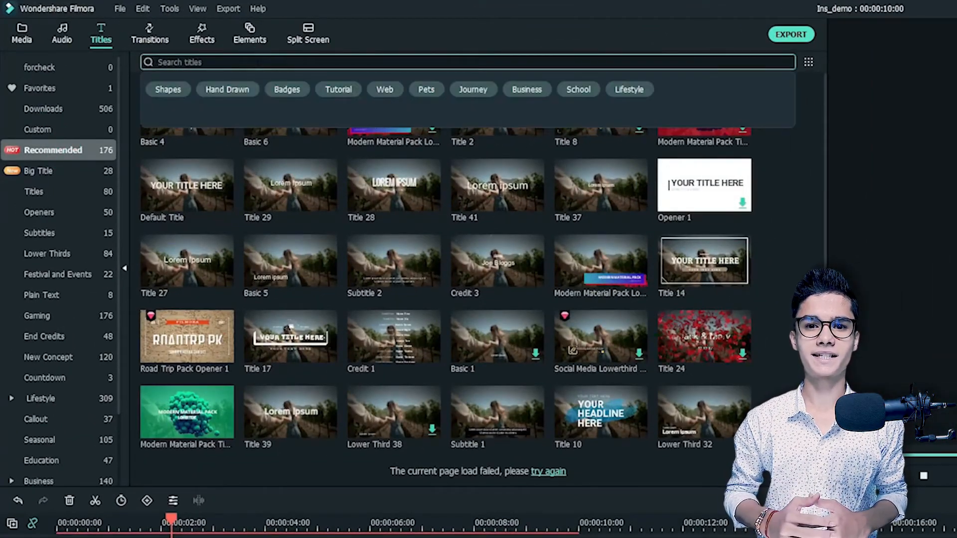
{"action": "type", "text": "credit"}
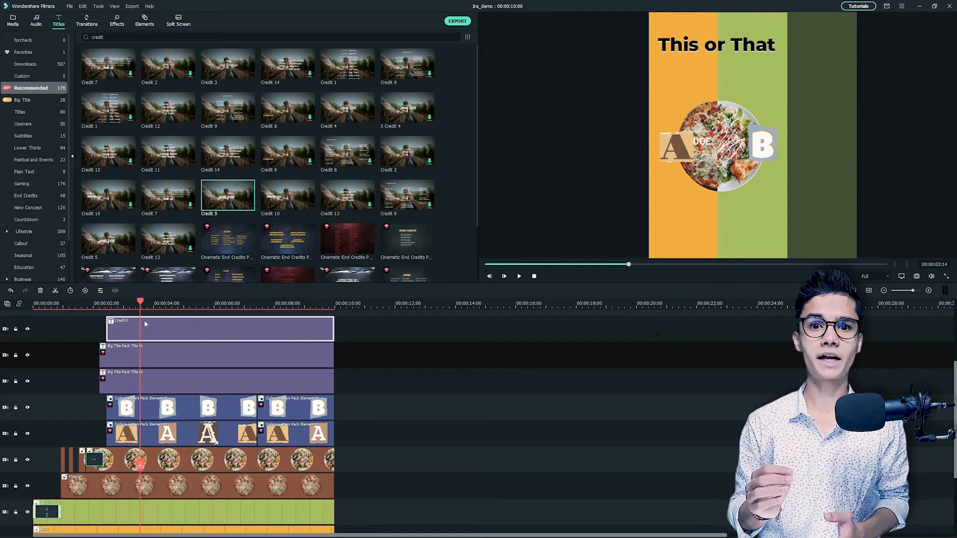
{"action": "double_click", "coordinate": [220, 328]}
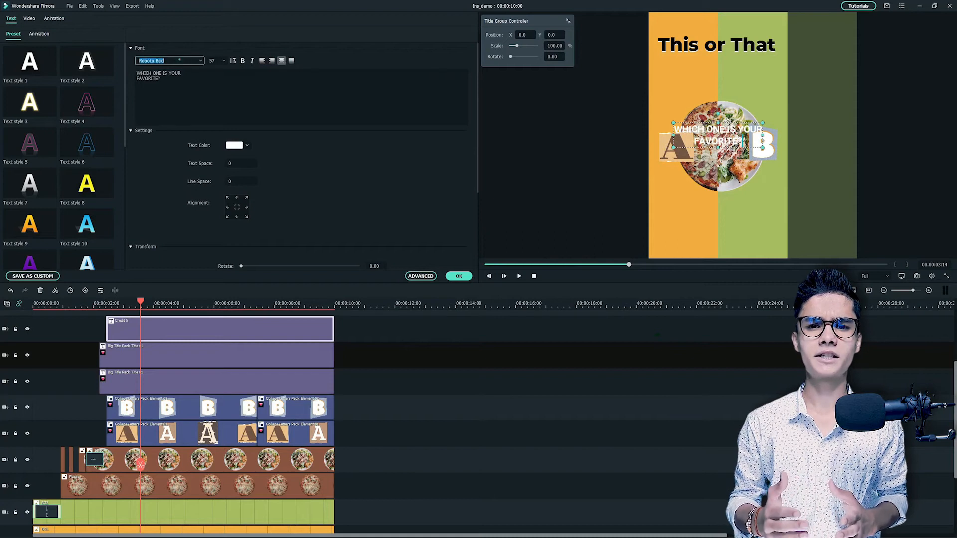
{"action": "left_click", "coordinate": [169, 61]}
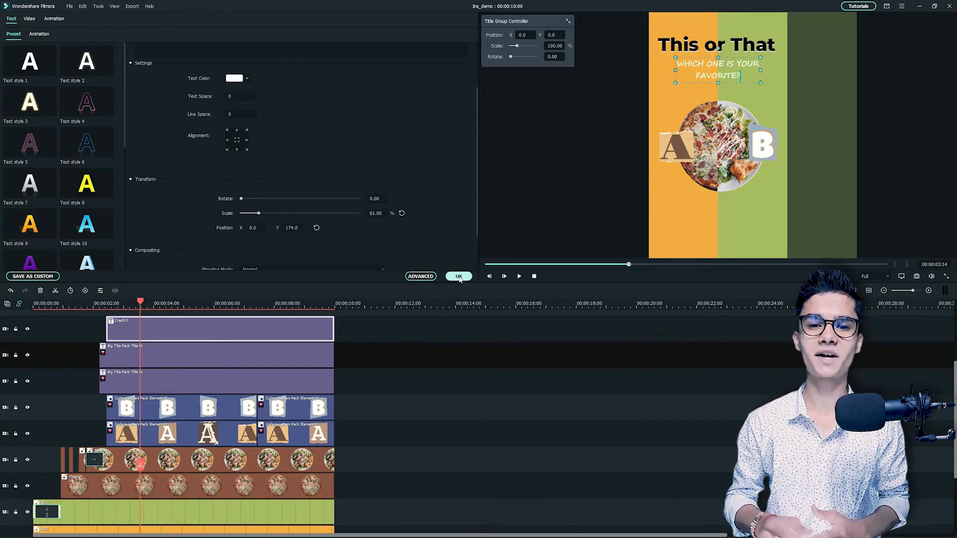
{"action": "left_click", "coordinate": [458, 277]}
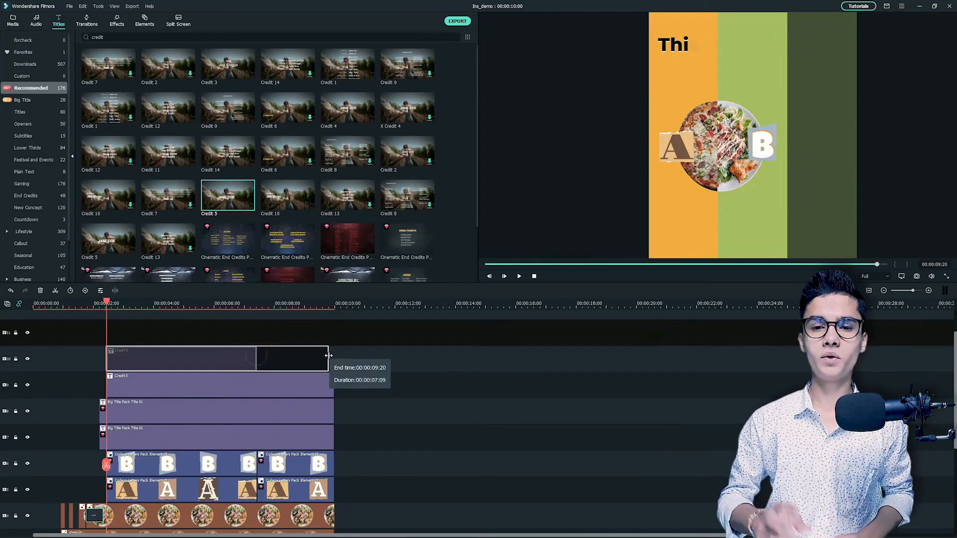
Set the new Credit 3 titles to PIZZA and SALAD beneath the A and B halves.
{"action": "double_click", "coordinate": [217, 359]}
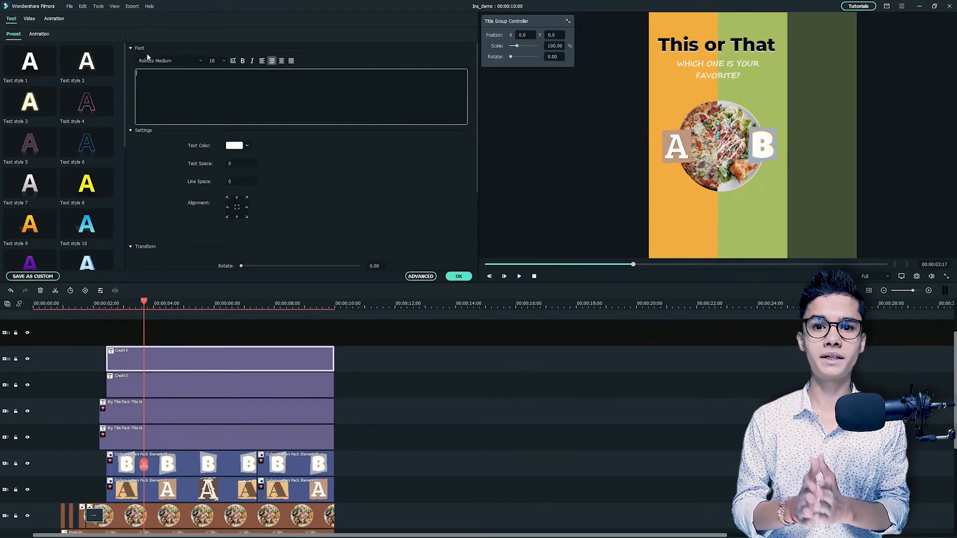
{"action": "type", "text": "PIZZA"}
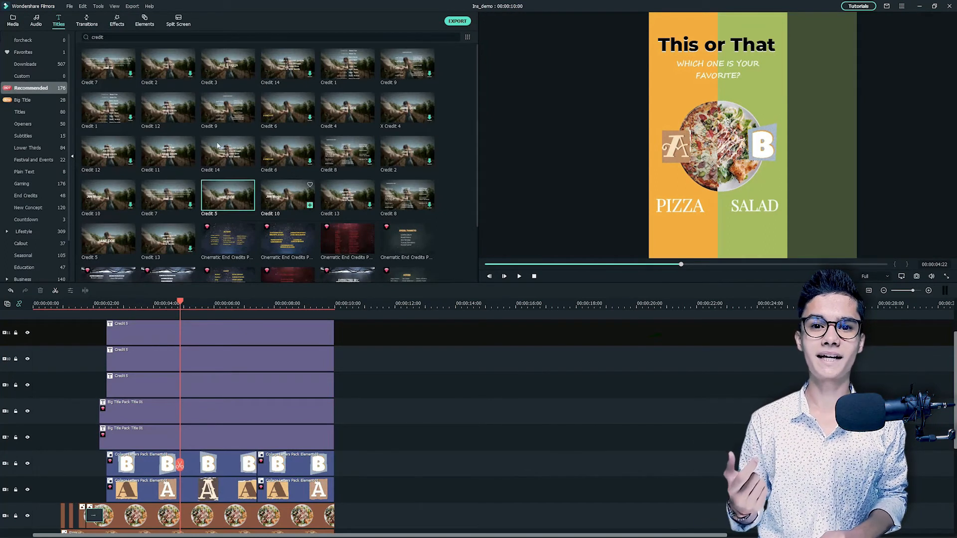
{"action": "left_click", "coordinate": [86, 20]}
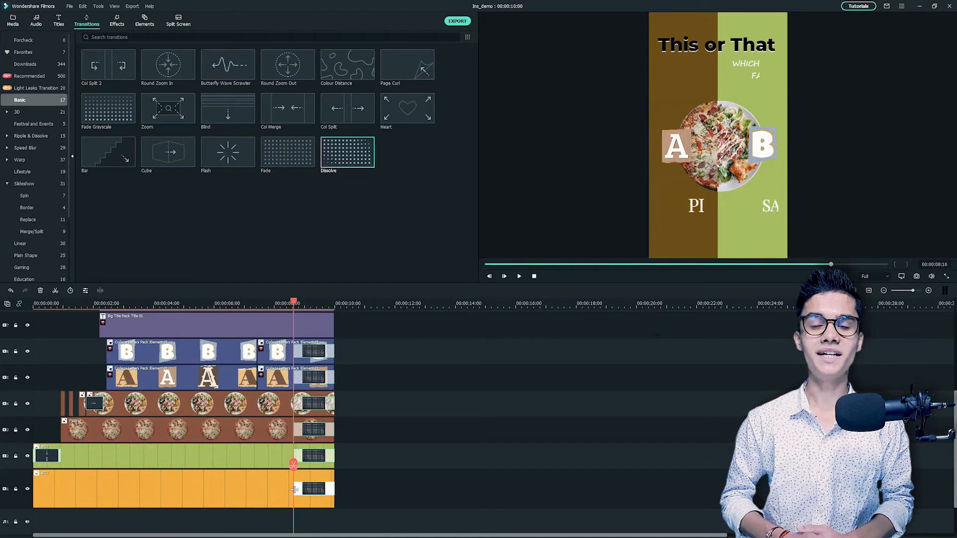
Export the 1080x1920 story as an MP4 file under Local with the default name and location.
{"action": "left_click", "coordinate": [458, 21]}
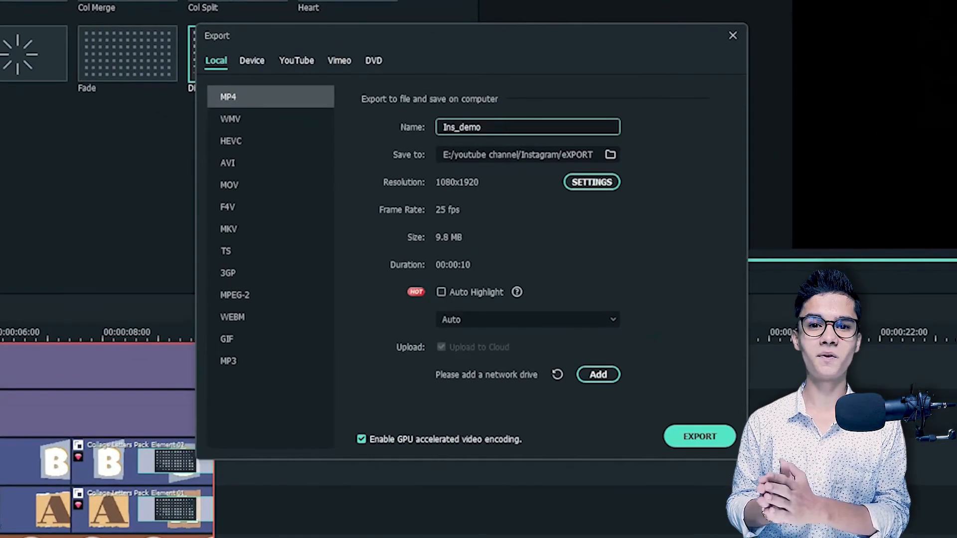
{"action": "left_click", "coordinate": [700, 437]}
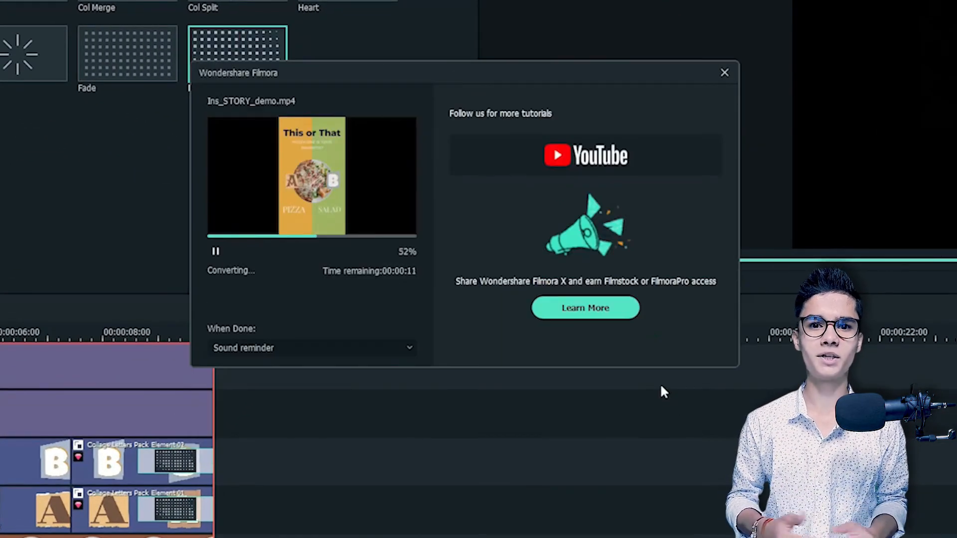
{"action": "left_click", "coordinate": [585, 308]}
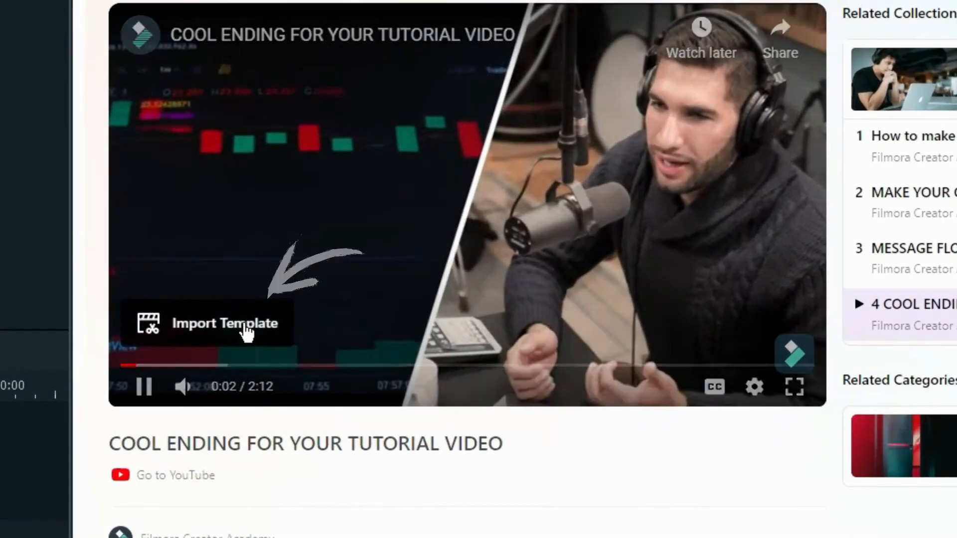
Import the 'Cool Ending for Your Tutorial Video' template into a fresh Filmora project.
{"action": "left_click", "coordinate": [224, 323]}
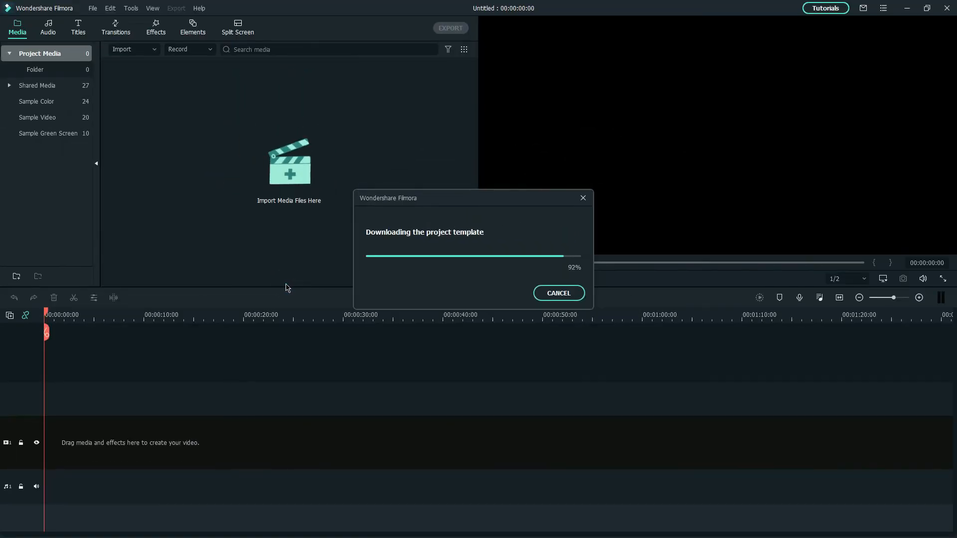